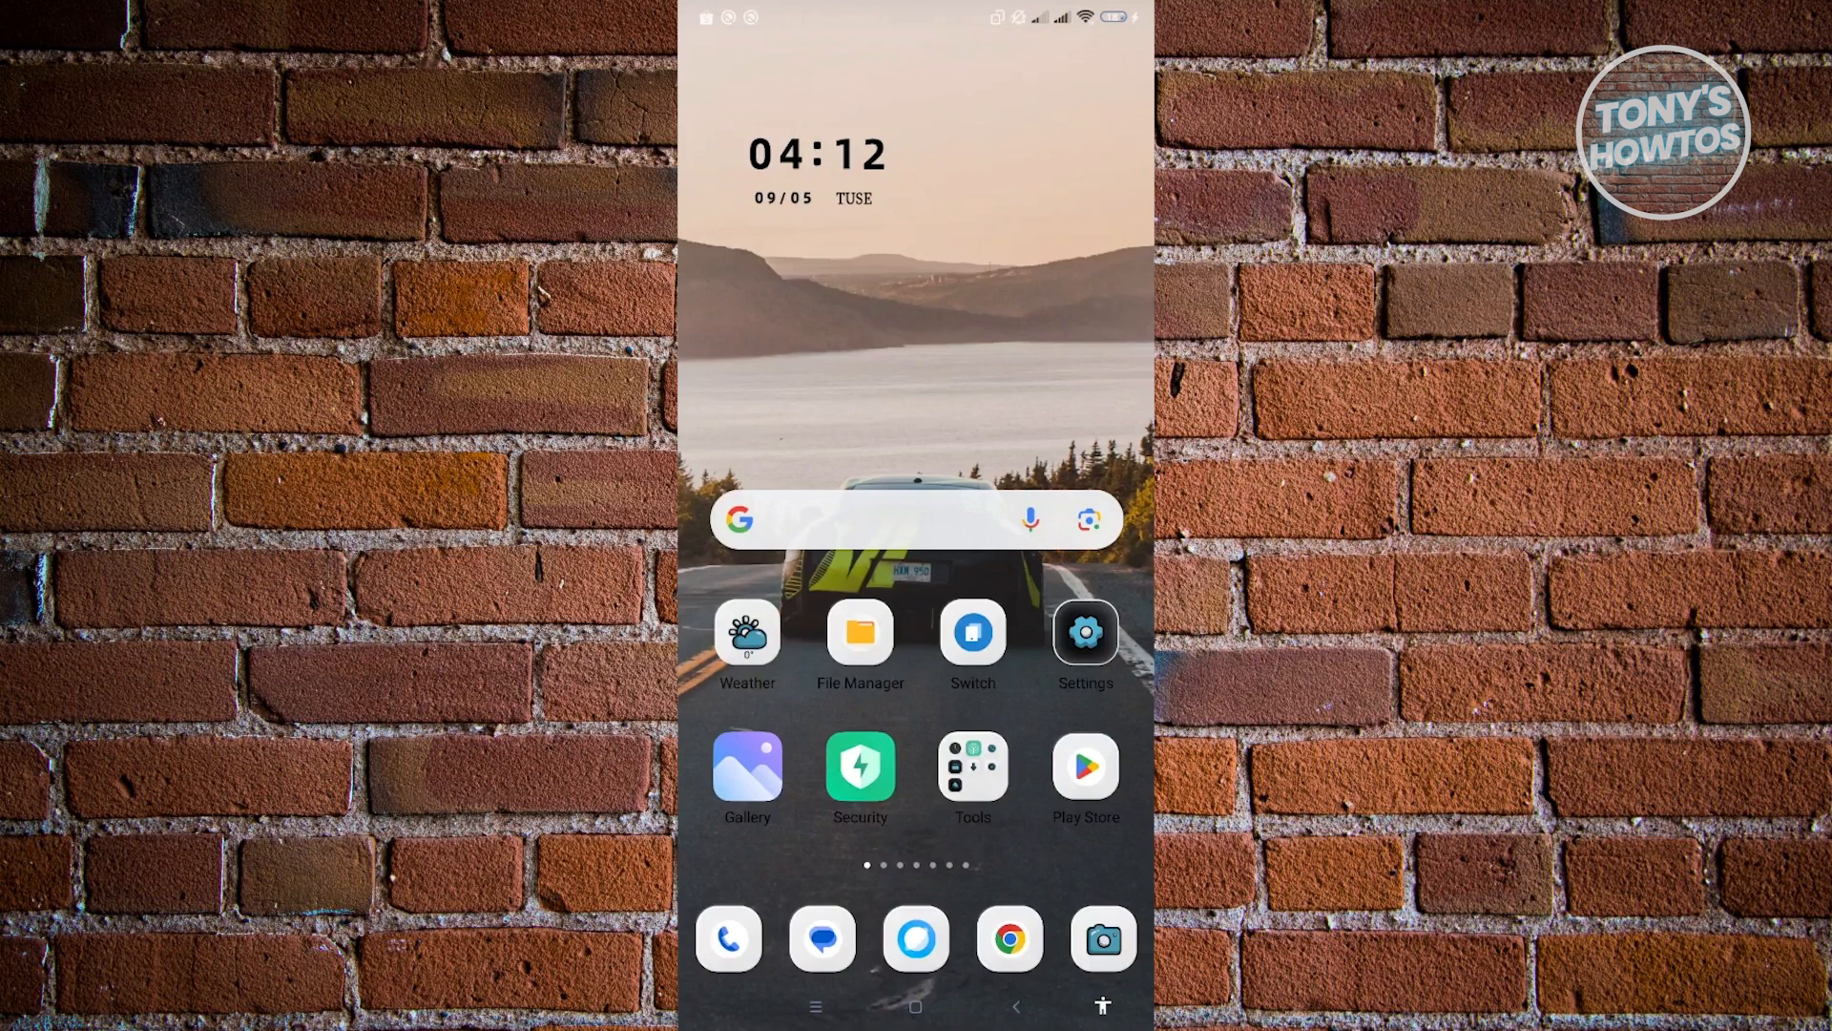
Step: Launch Settings from the home screen and scroll down past Apps to the Accounts entries
left_click(1084, 631)
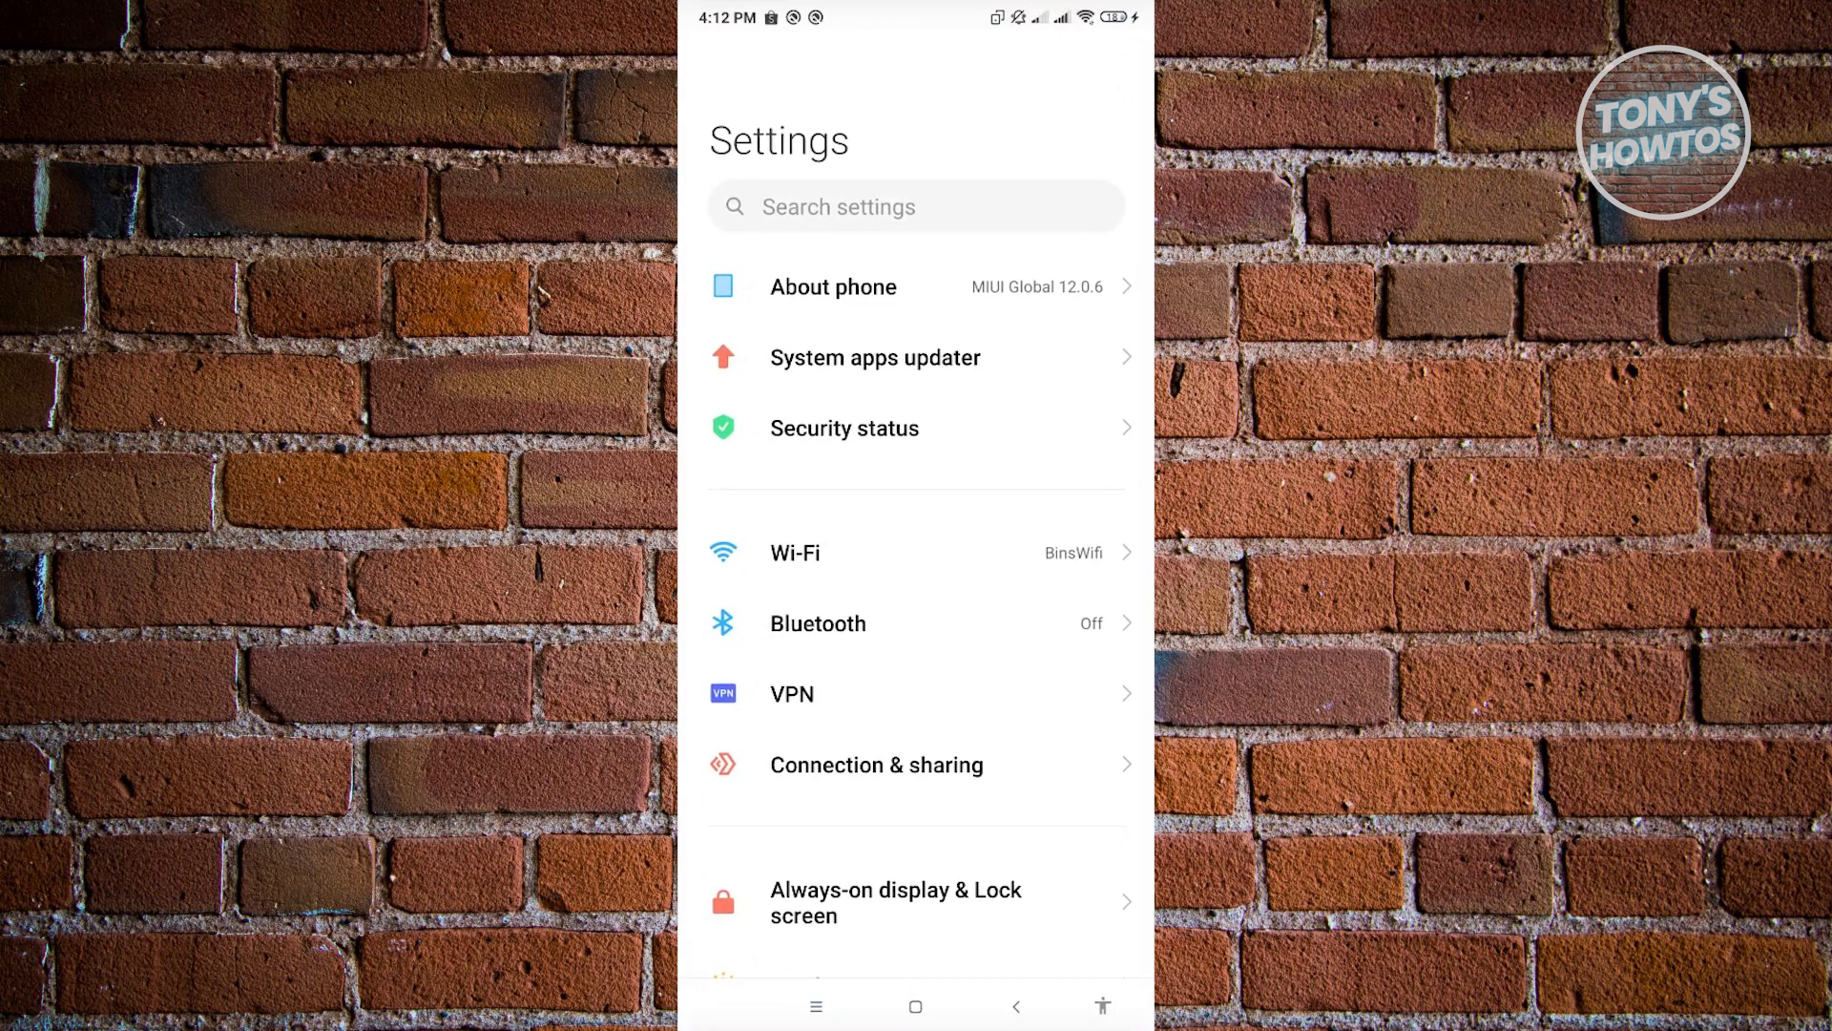
scroll("down", 3)
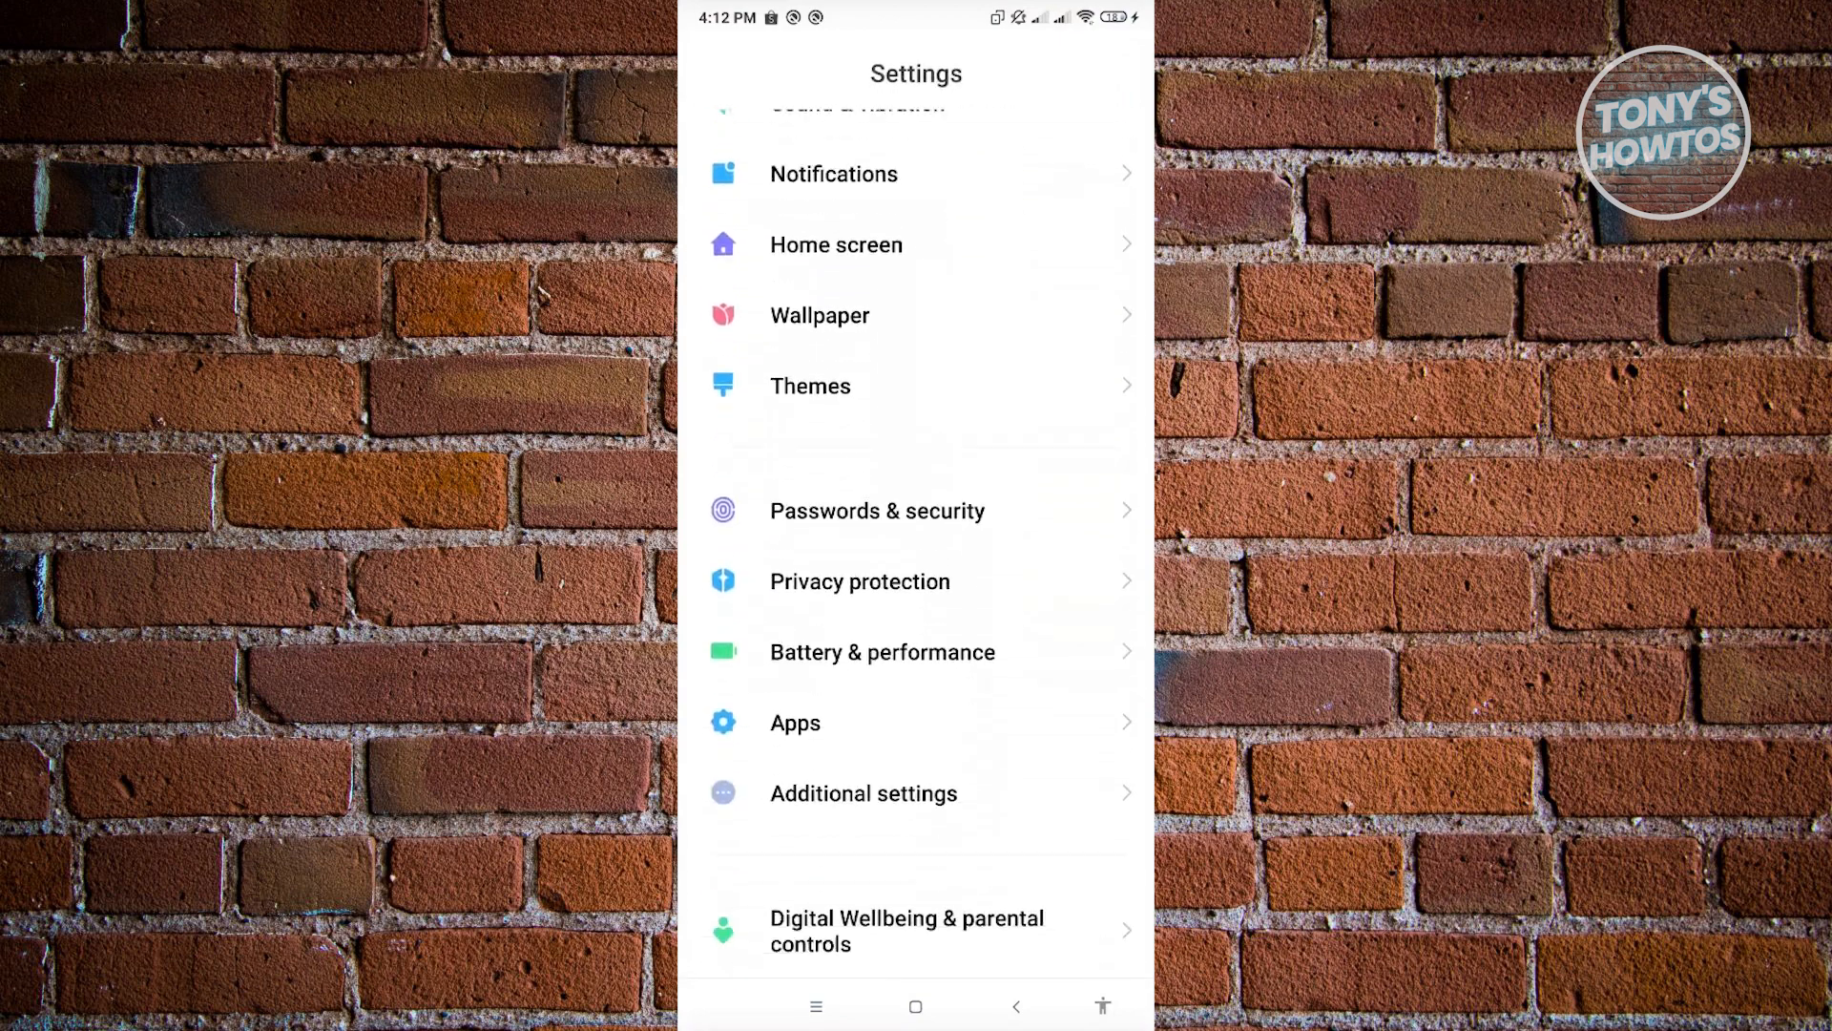
scroll("down", 3)
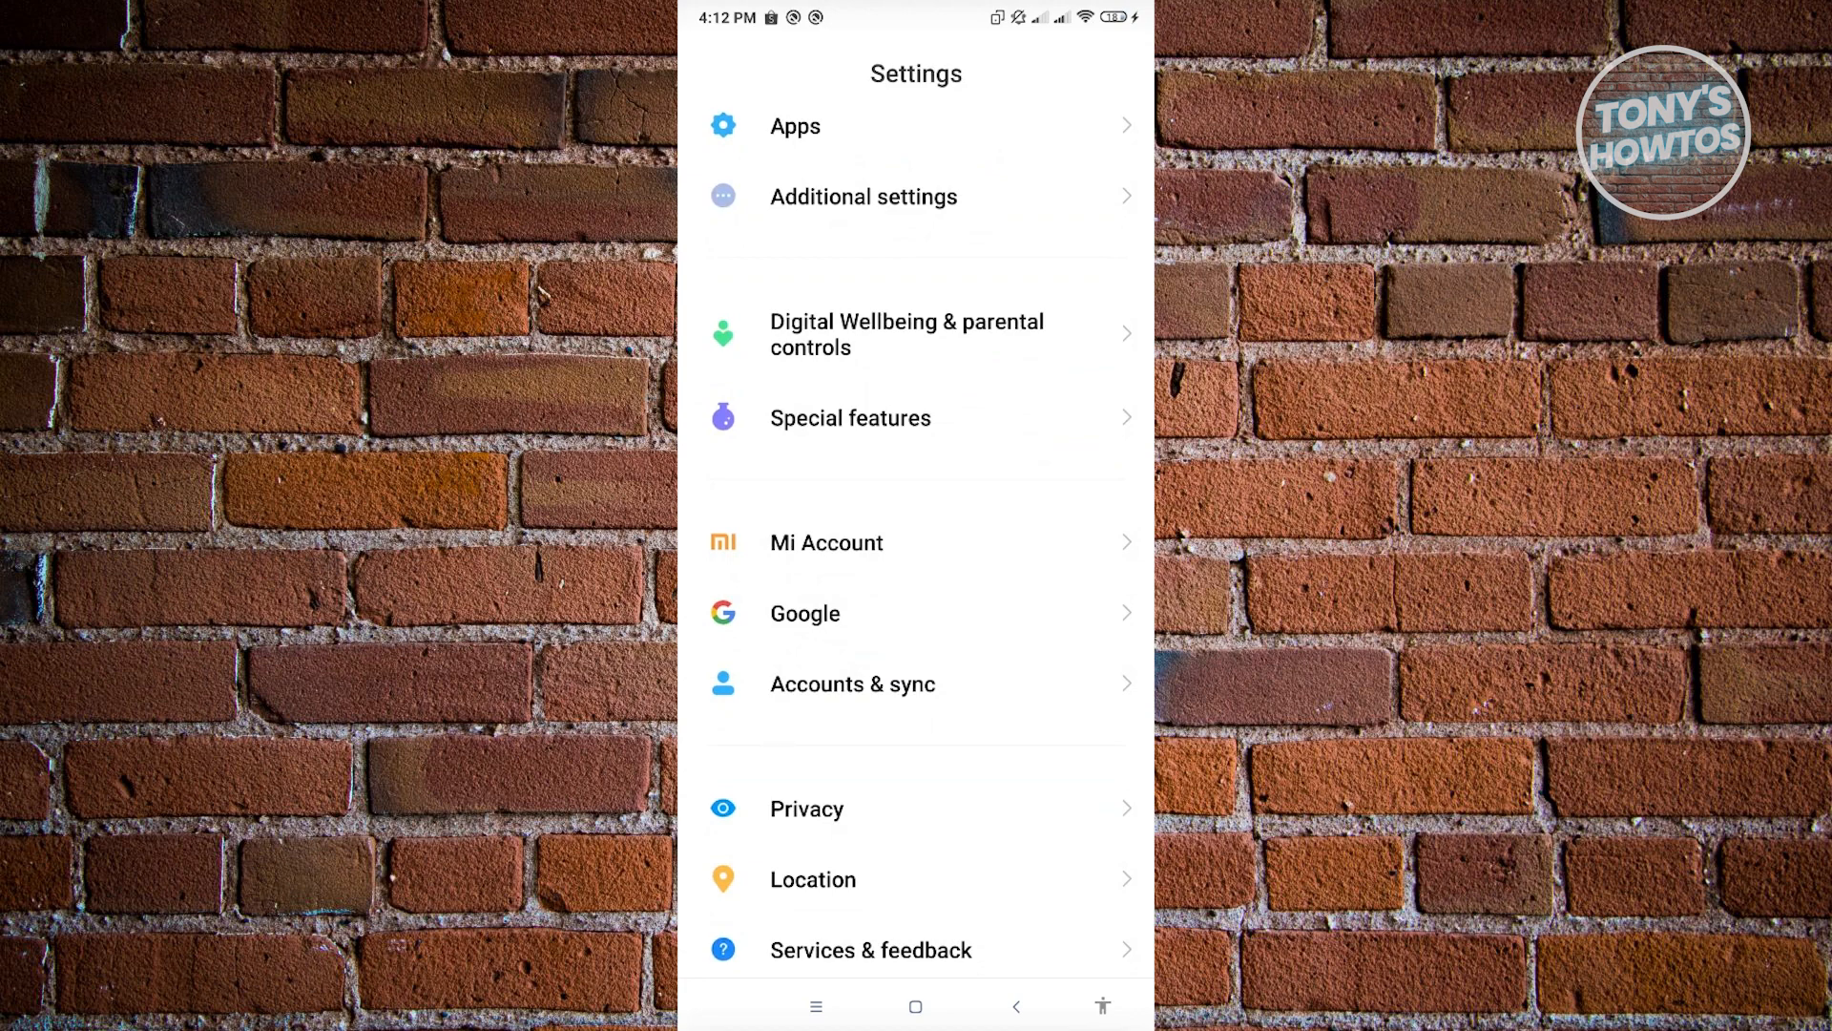
left_click(853, 683)
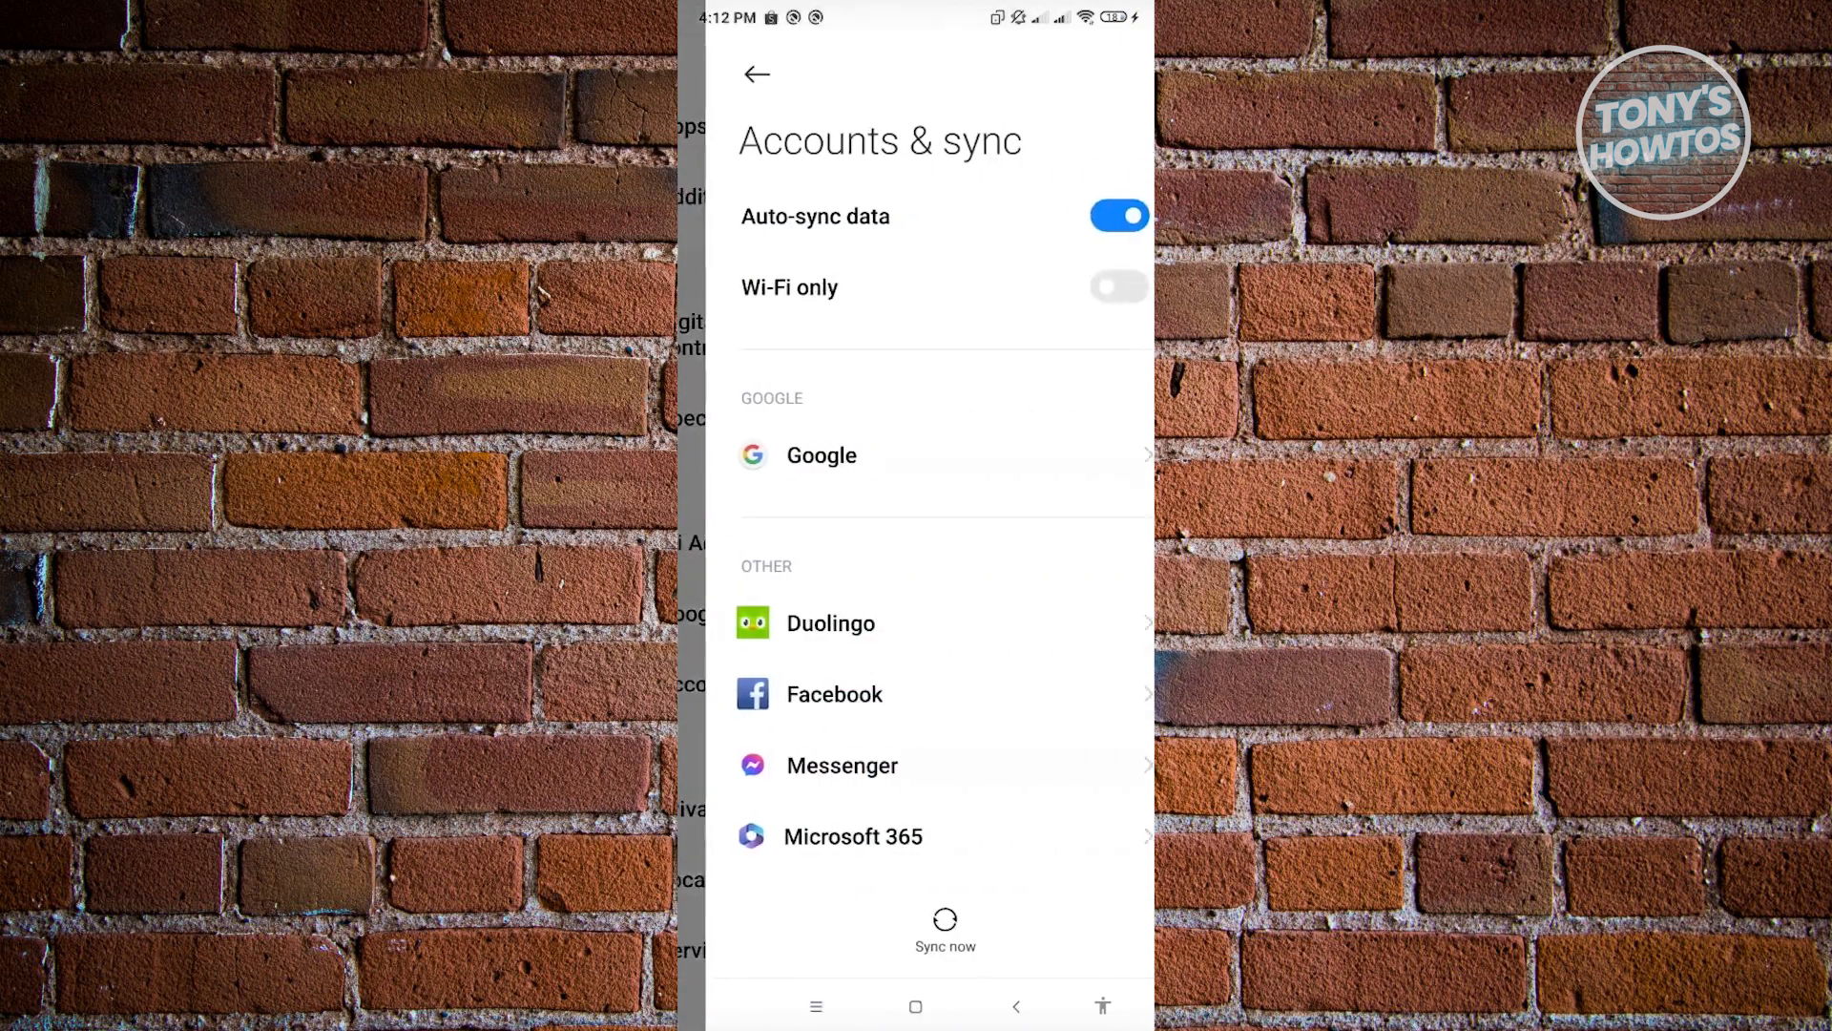
scroll("down", 3)
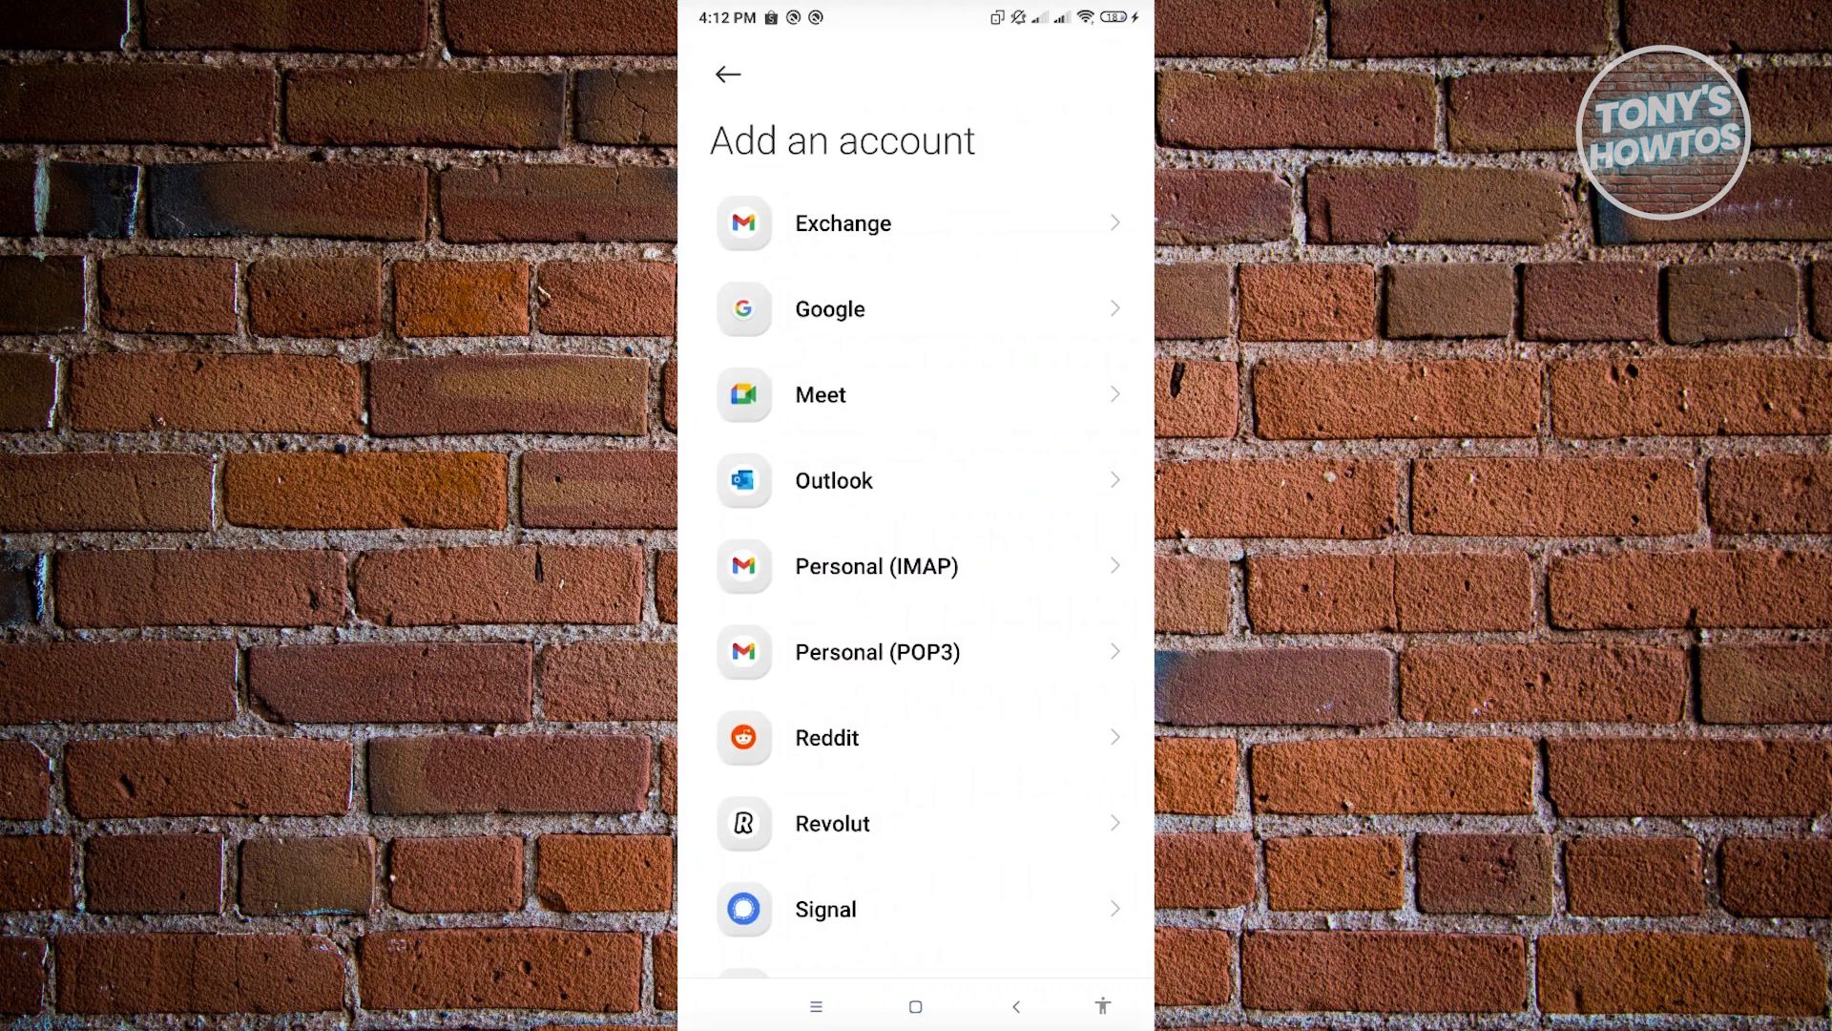
left_click(726, 75)
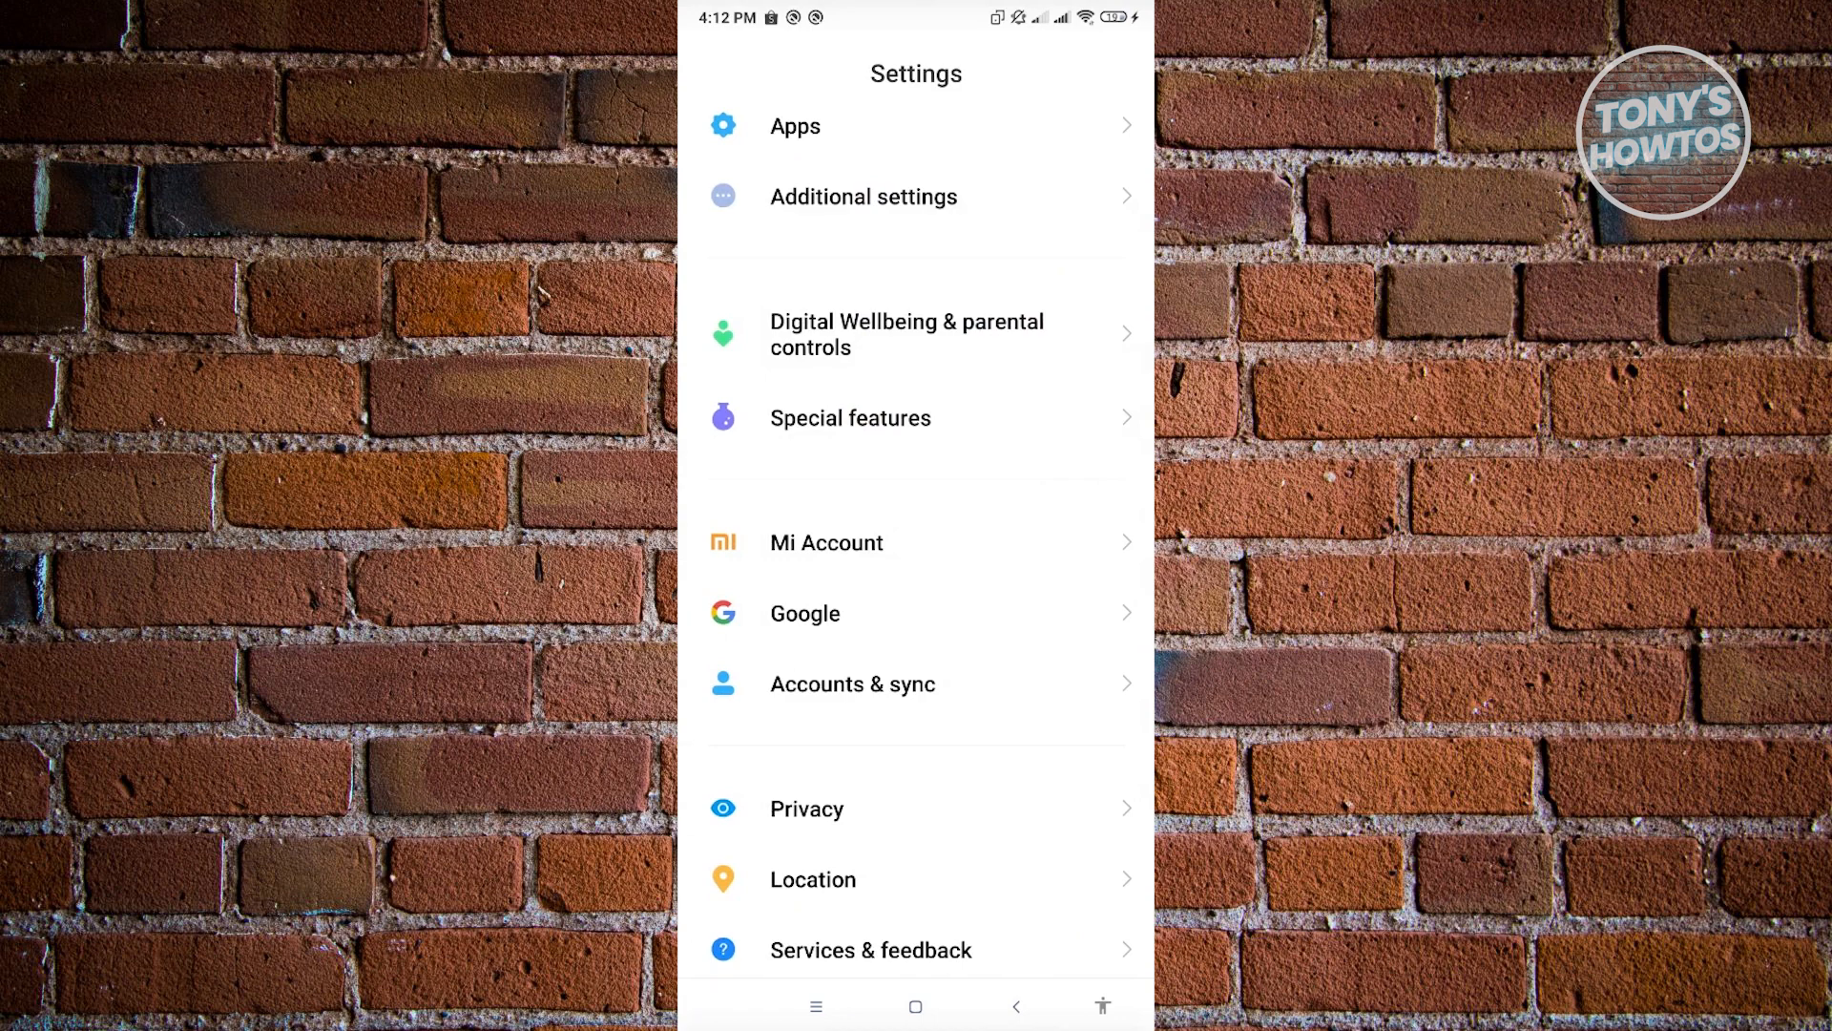
Step: Go through Google, Set up & restore, to Set up your work profile
left_click(804, 613)
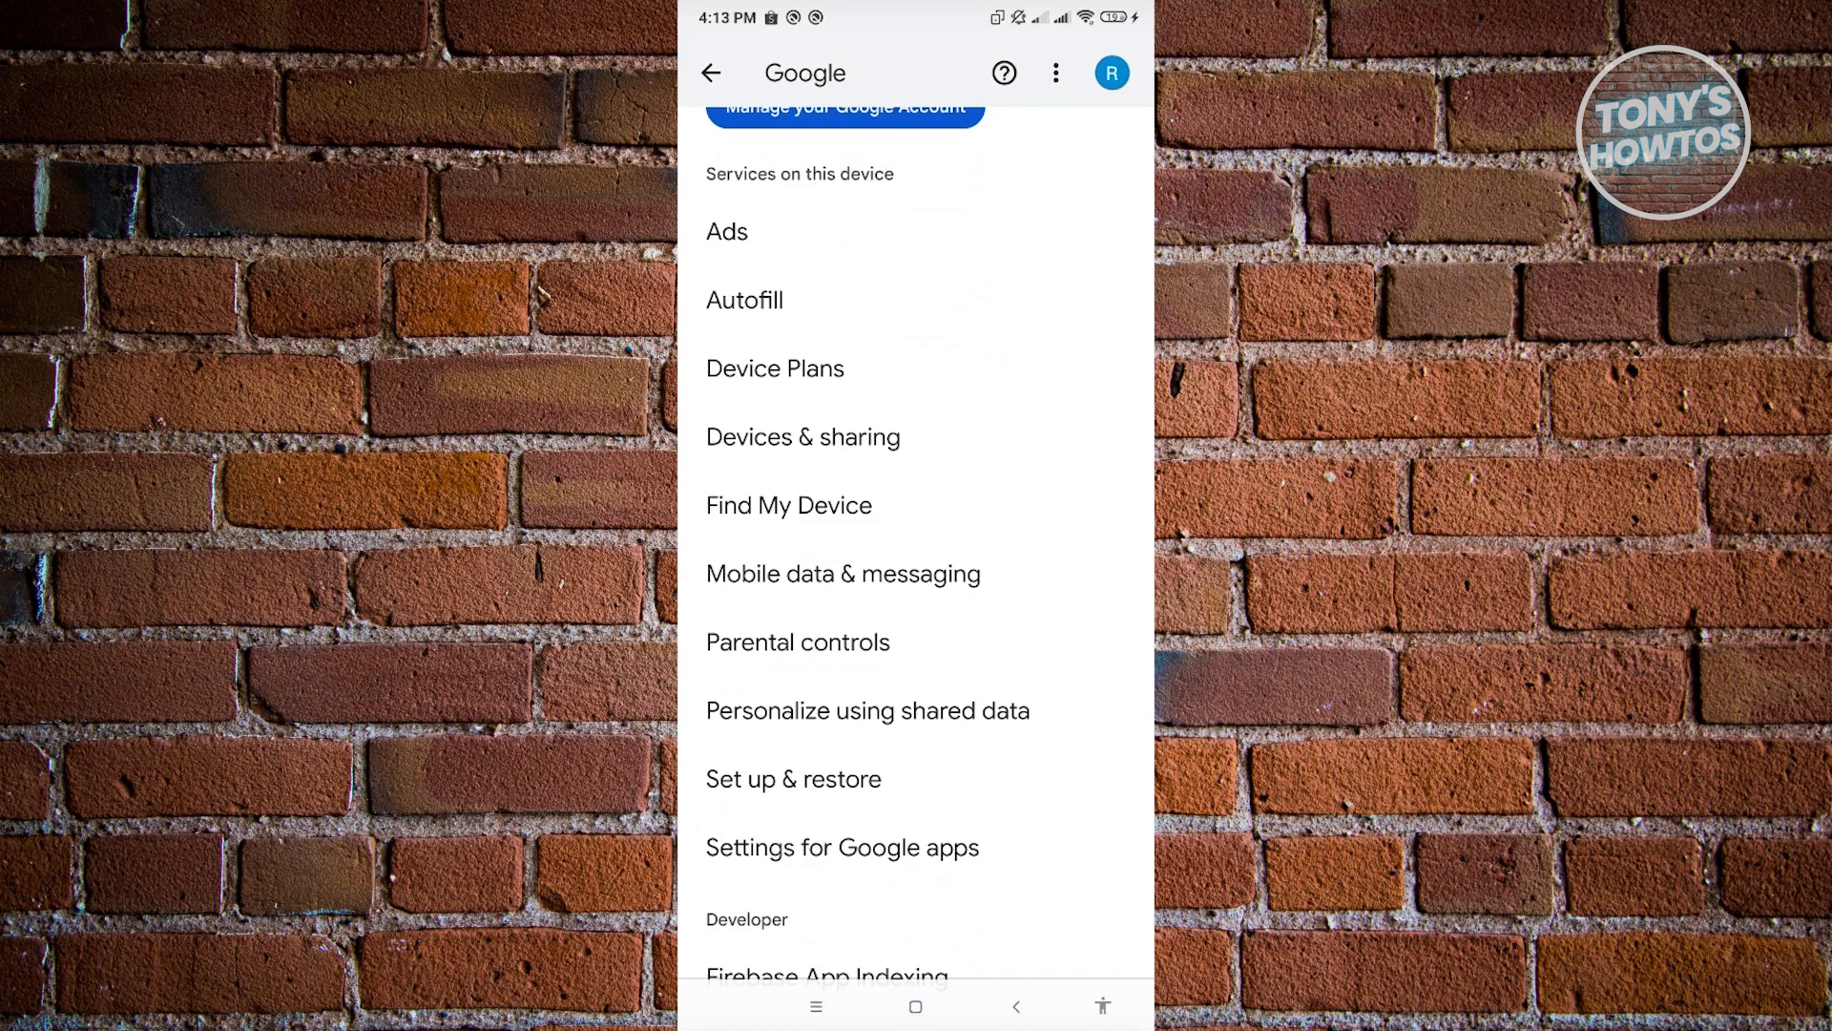
left_click(792, 779)
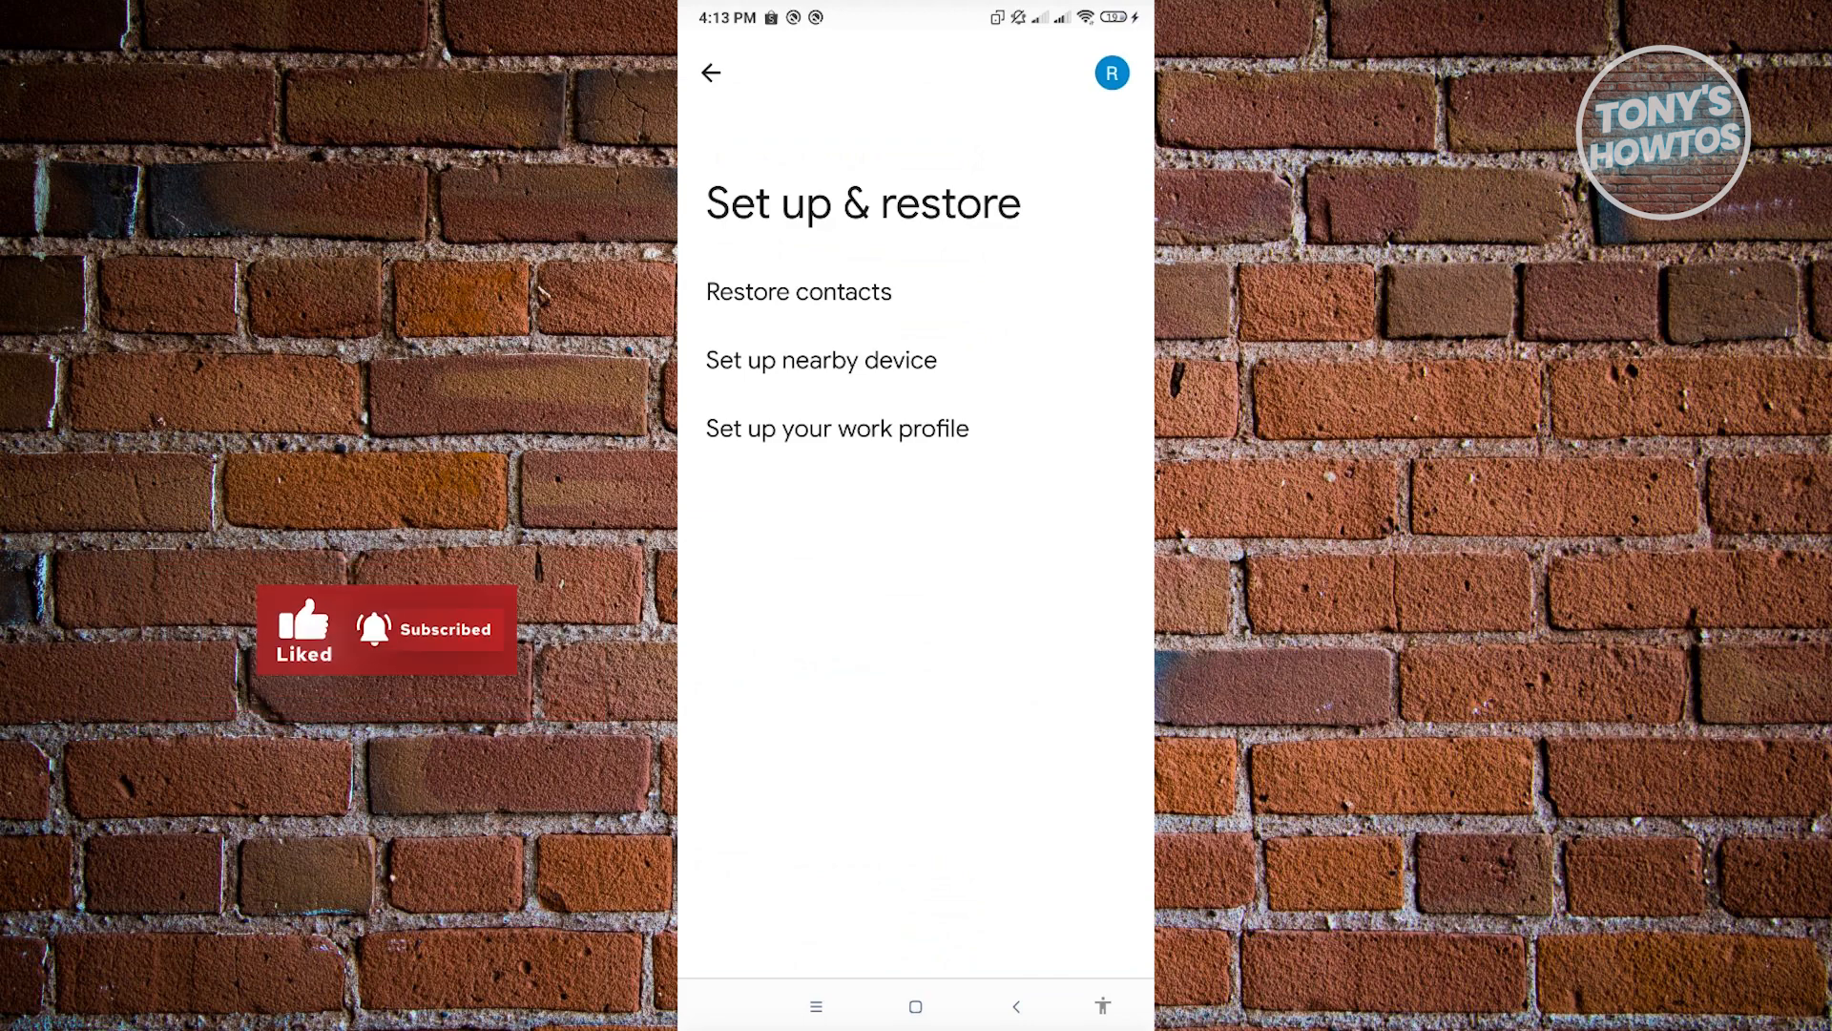
left_click(836, 427)
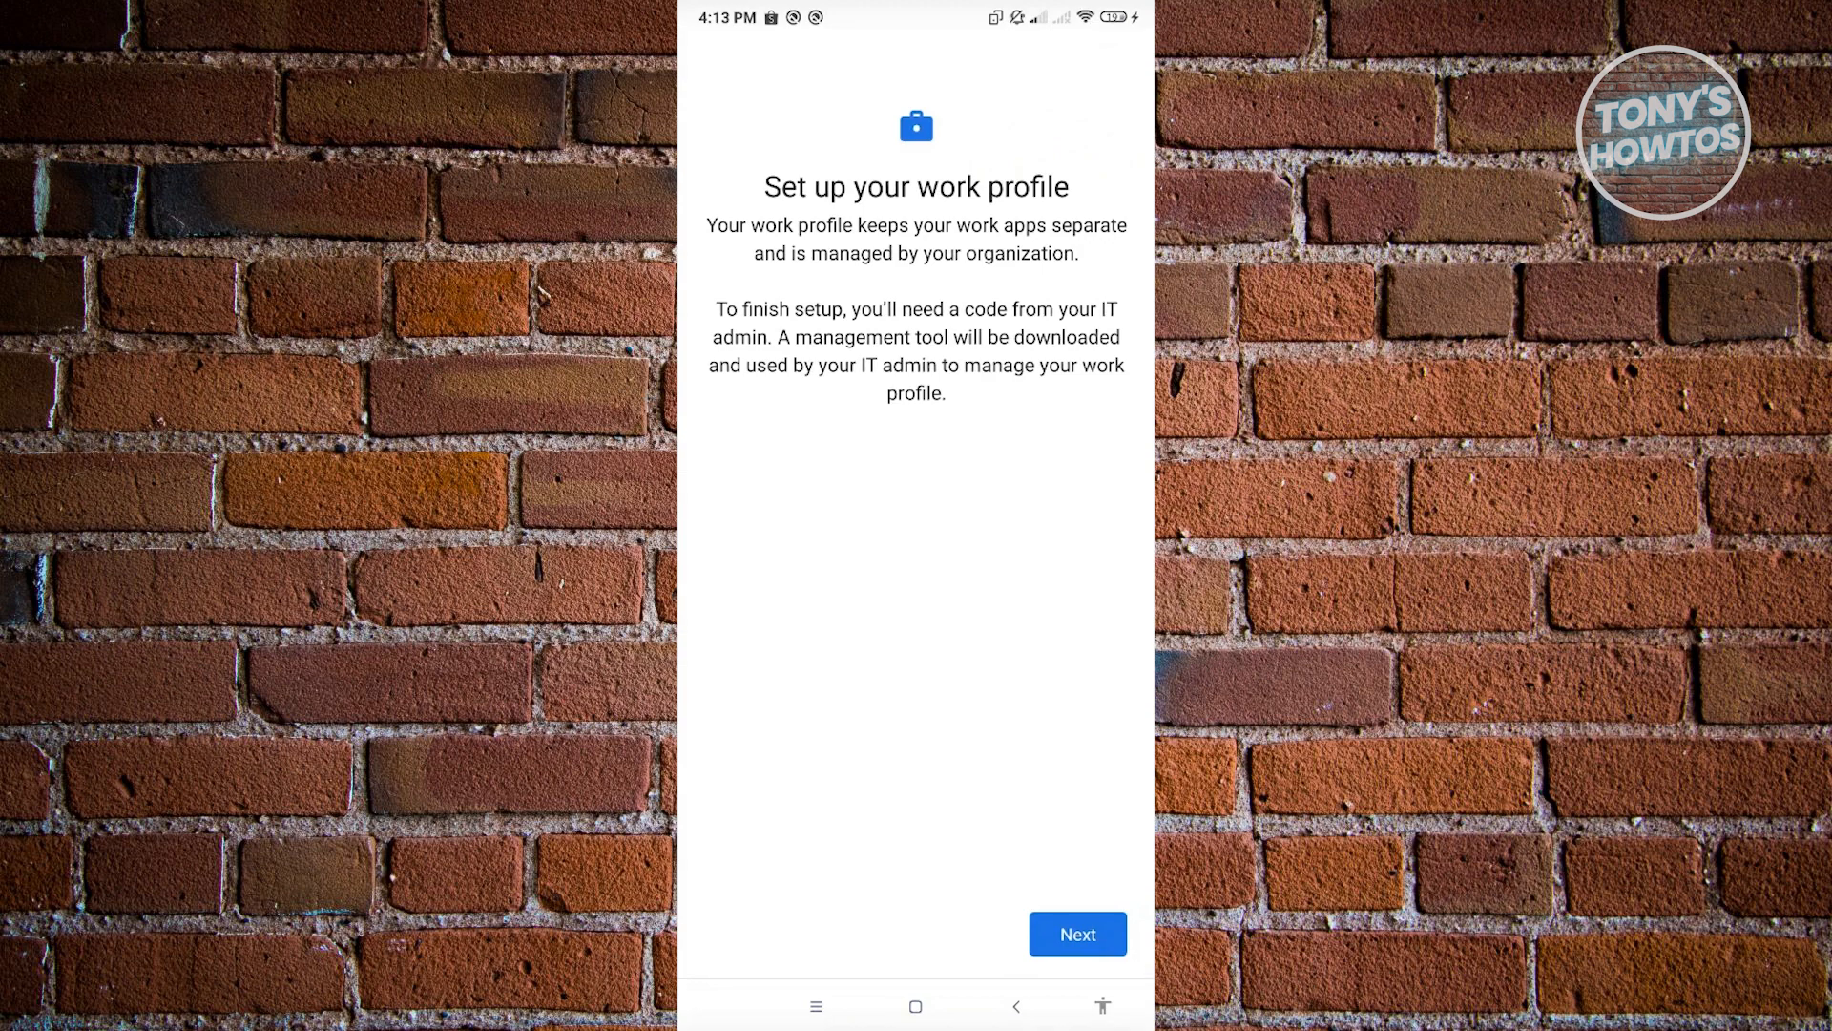
Step: Continue past the intro, allow camera access, and choose Enter code manually
left_click(1075, 934)
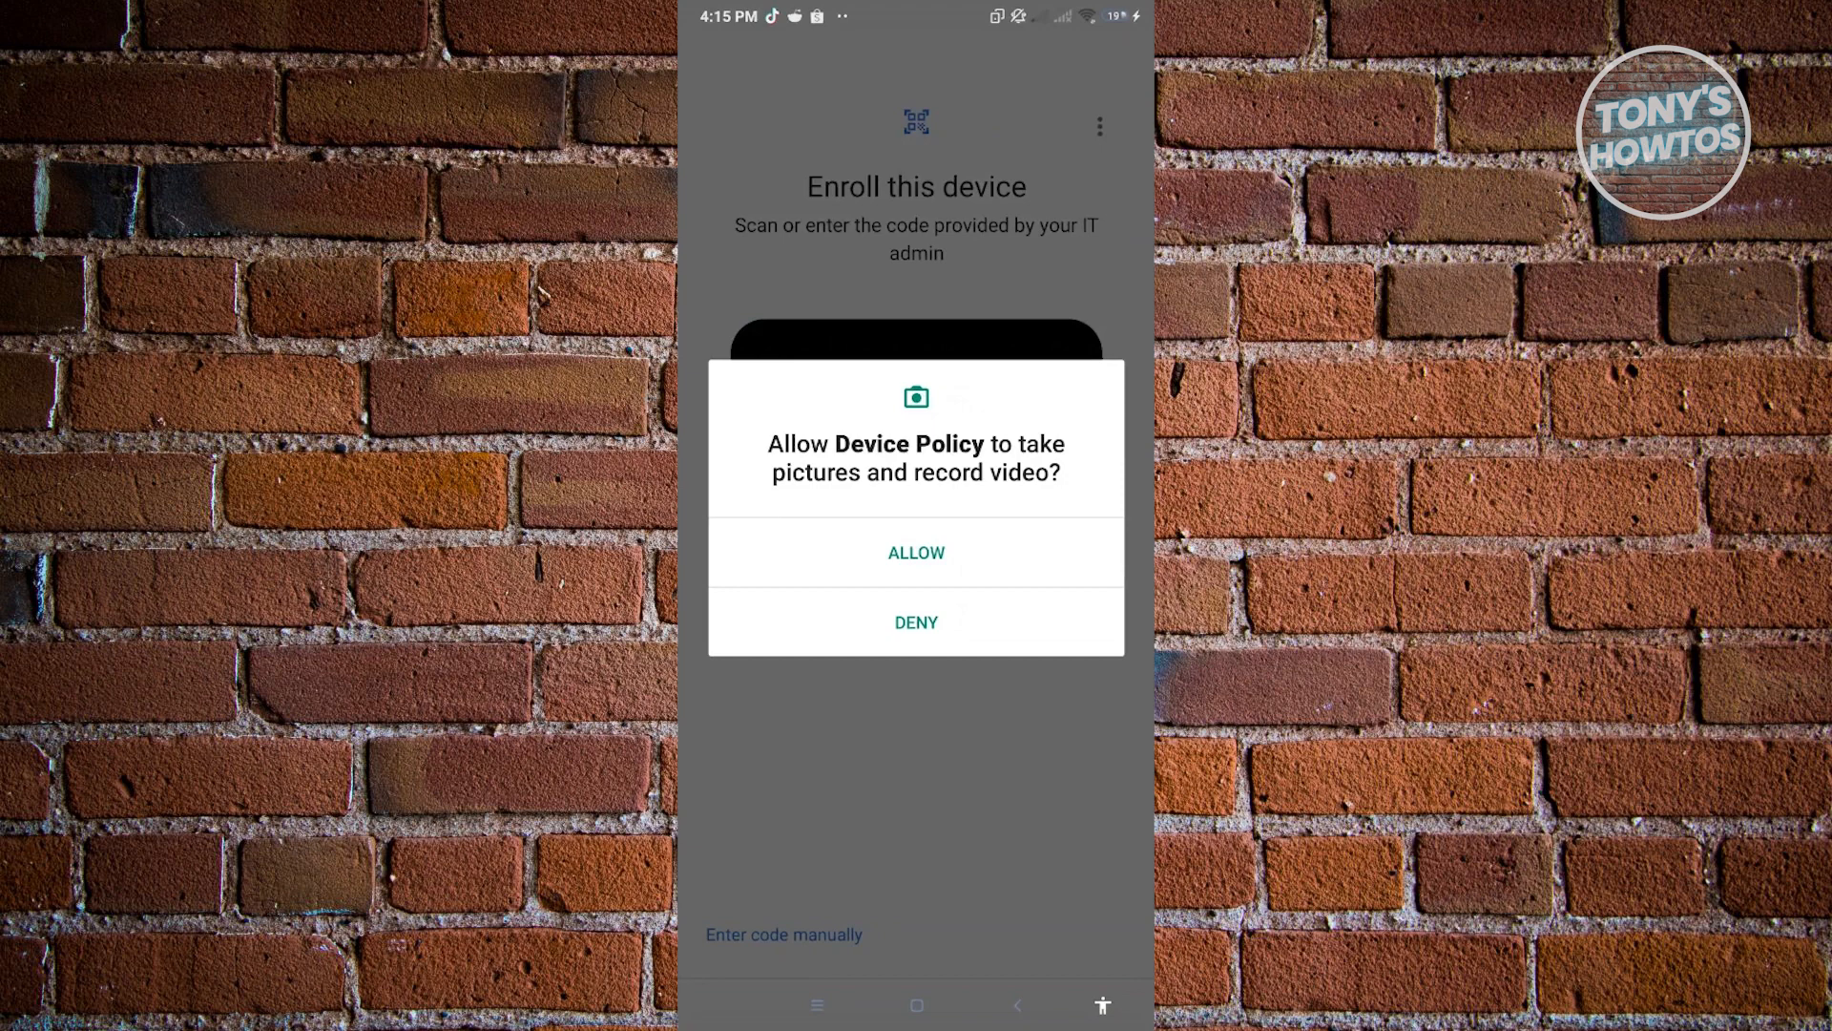
left_click(916, 551)
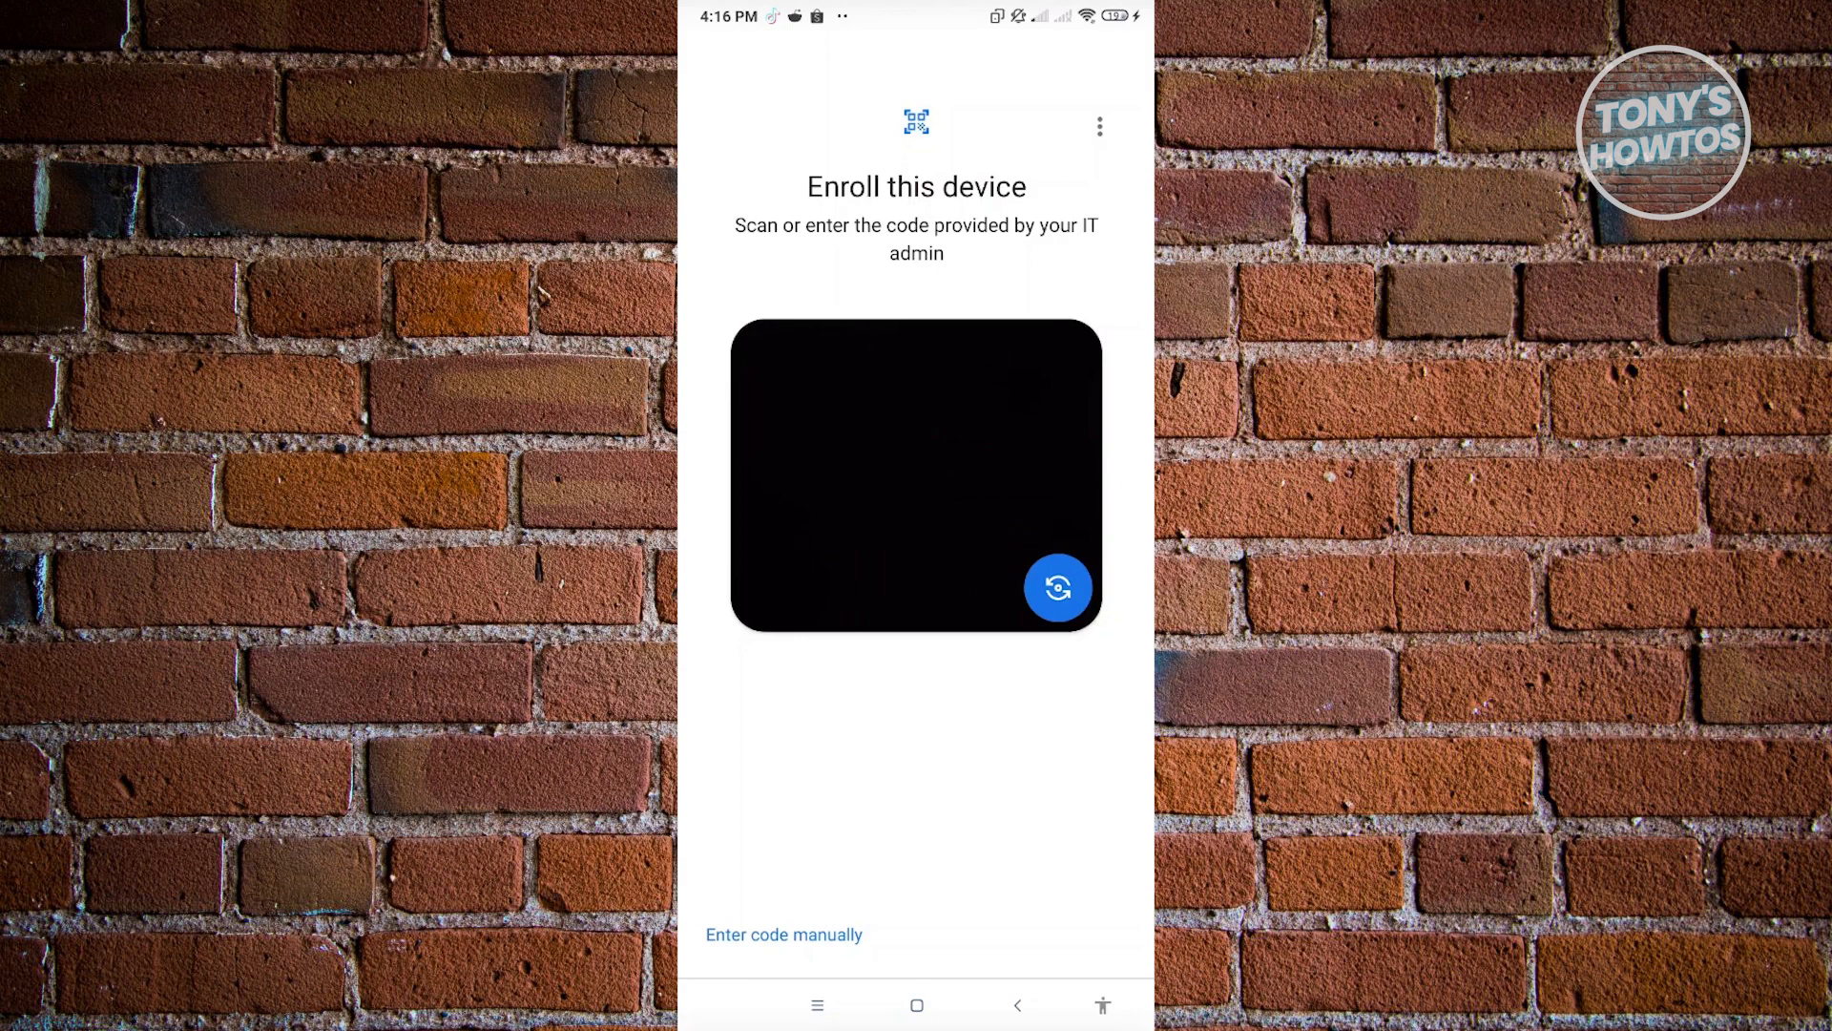
left_click(782, 933)
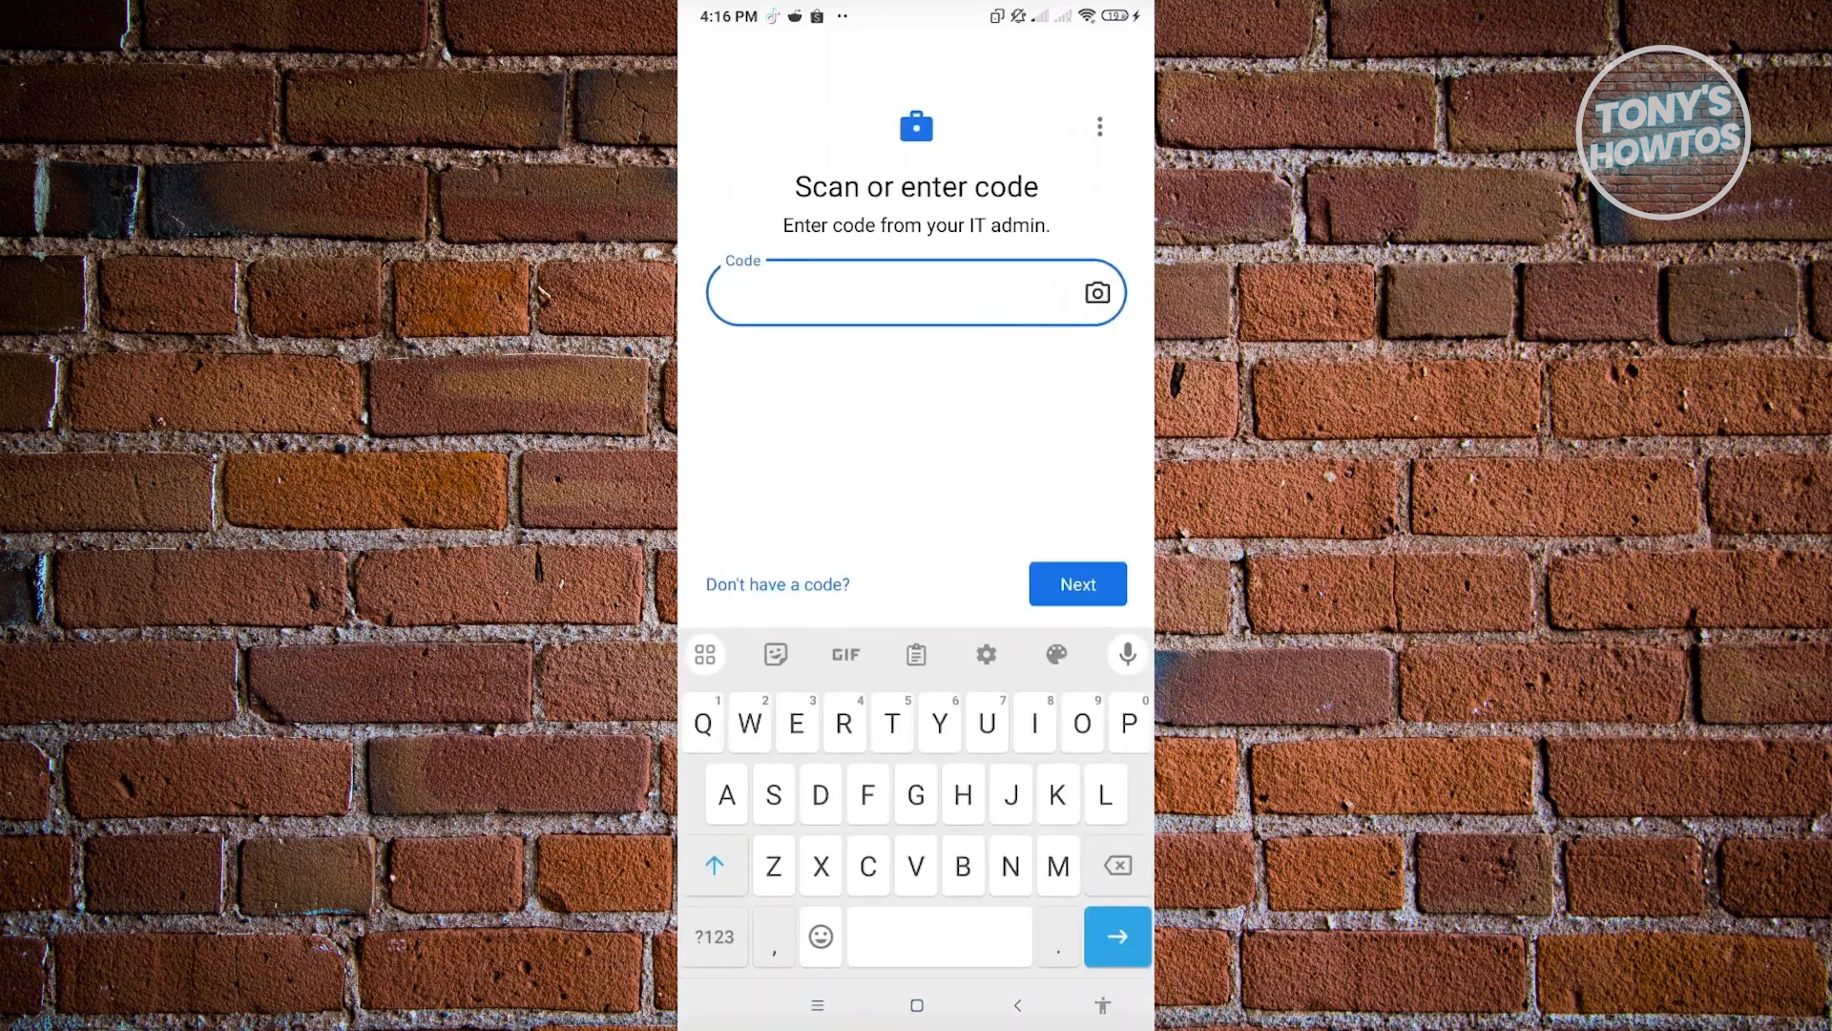